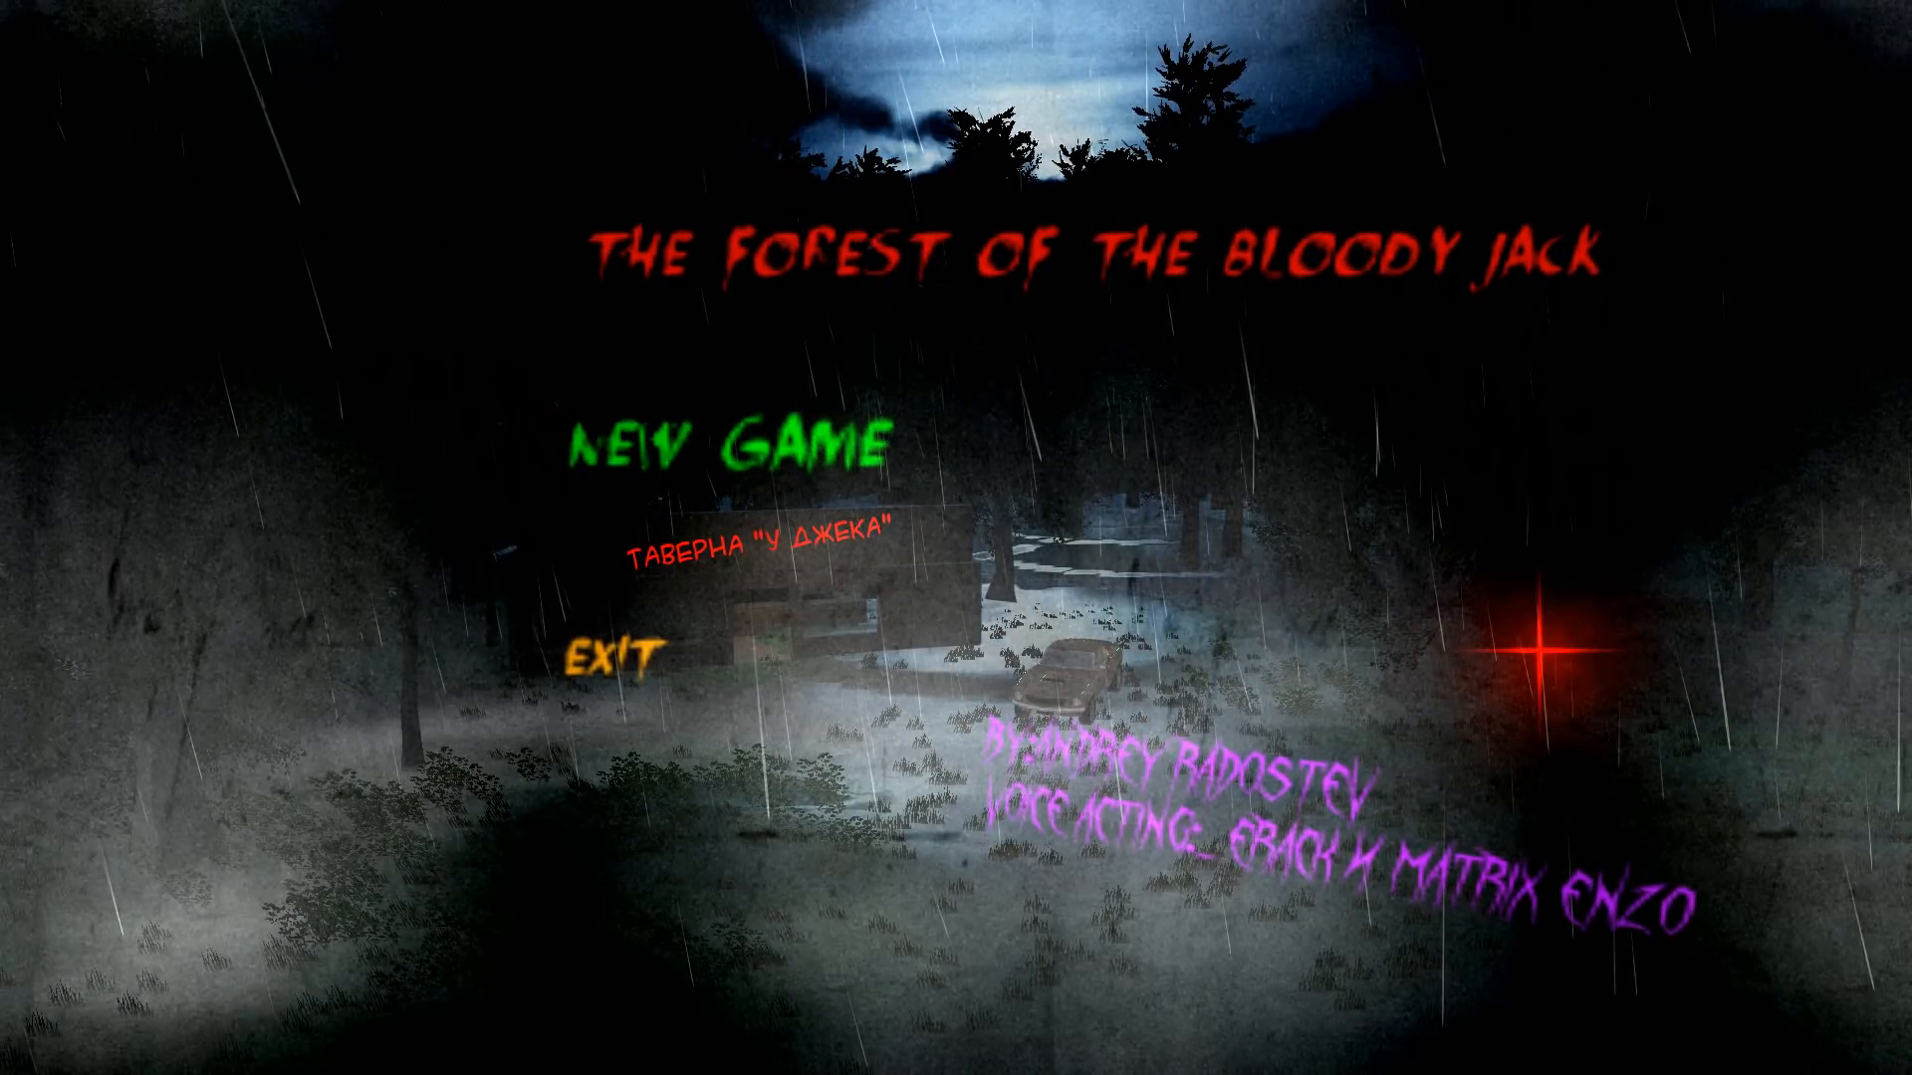
Start a new game from the title menu
click(724, 442)
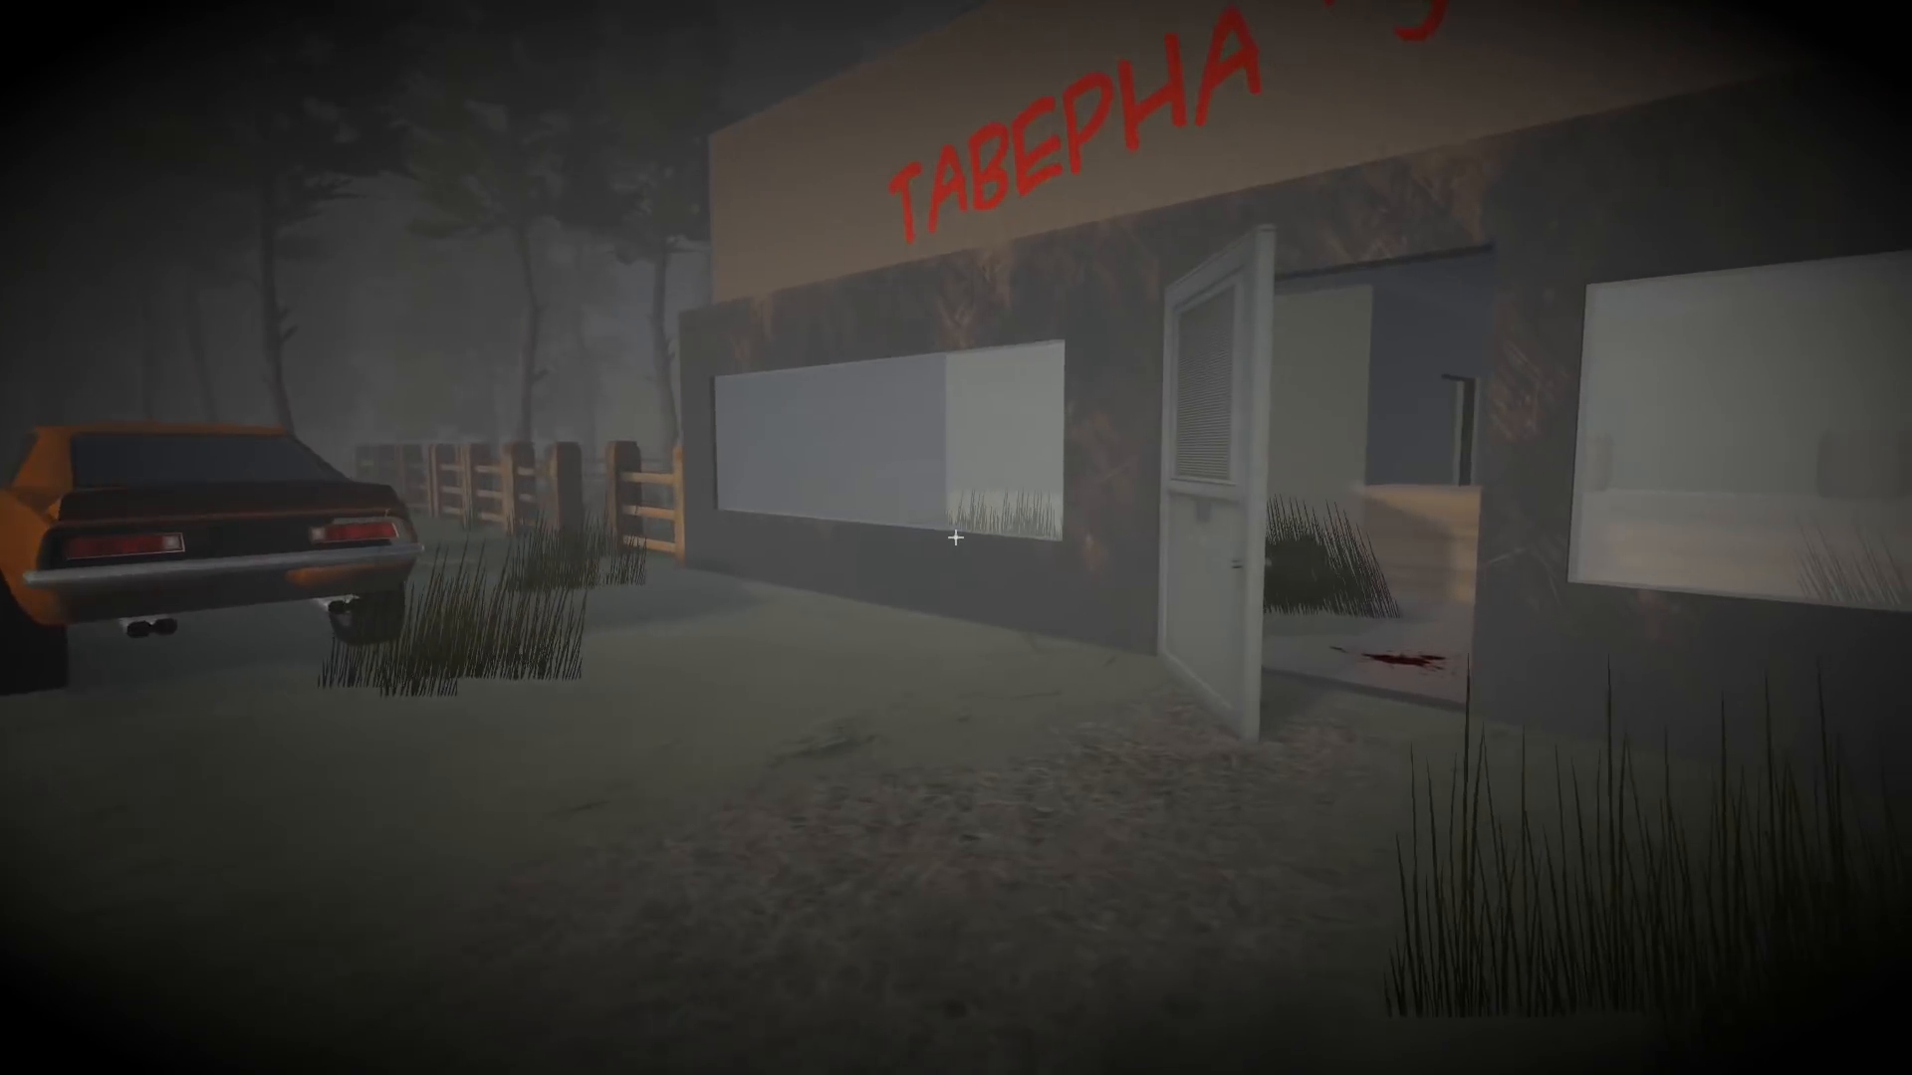
mouse_move(956, 538)
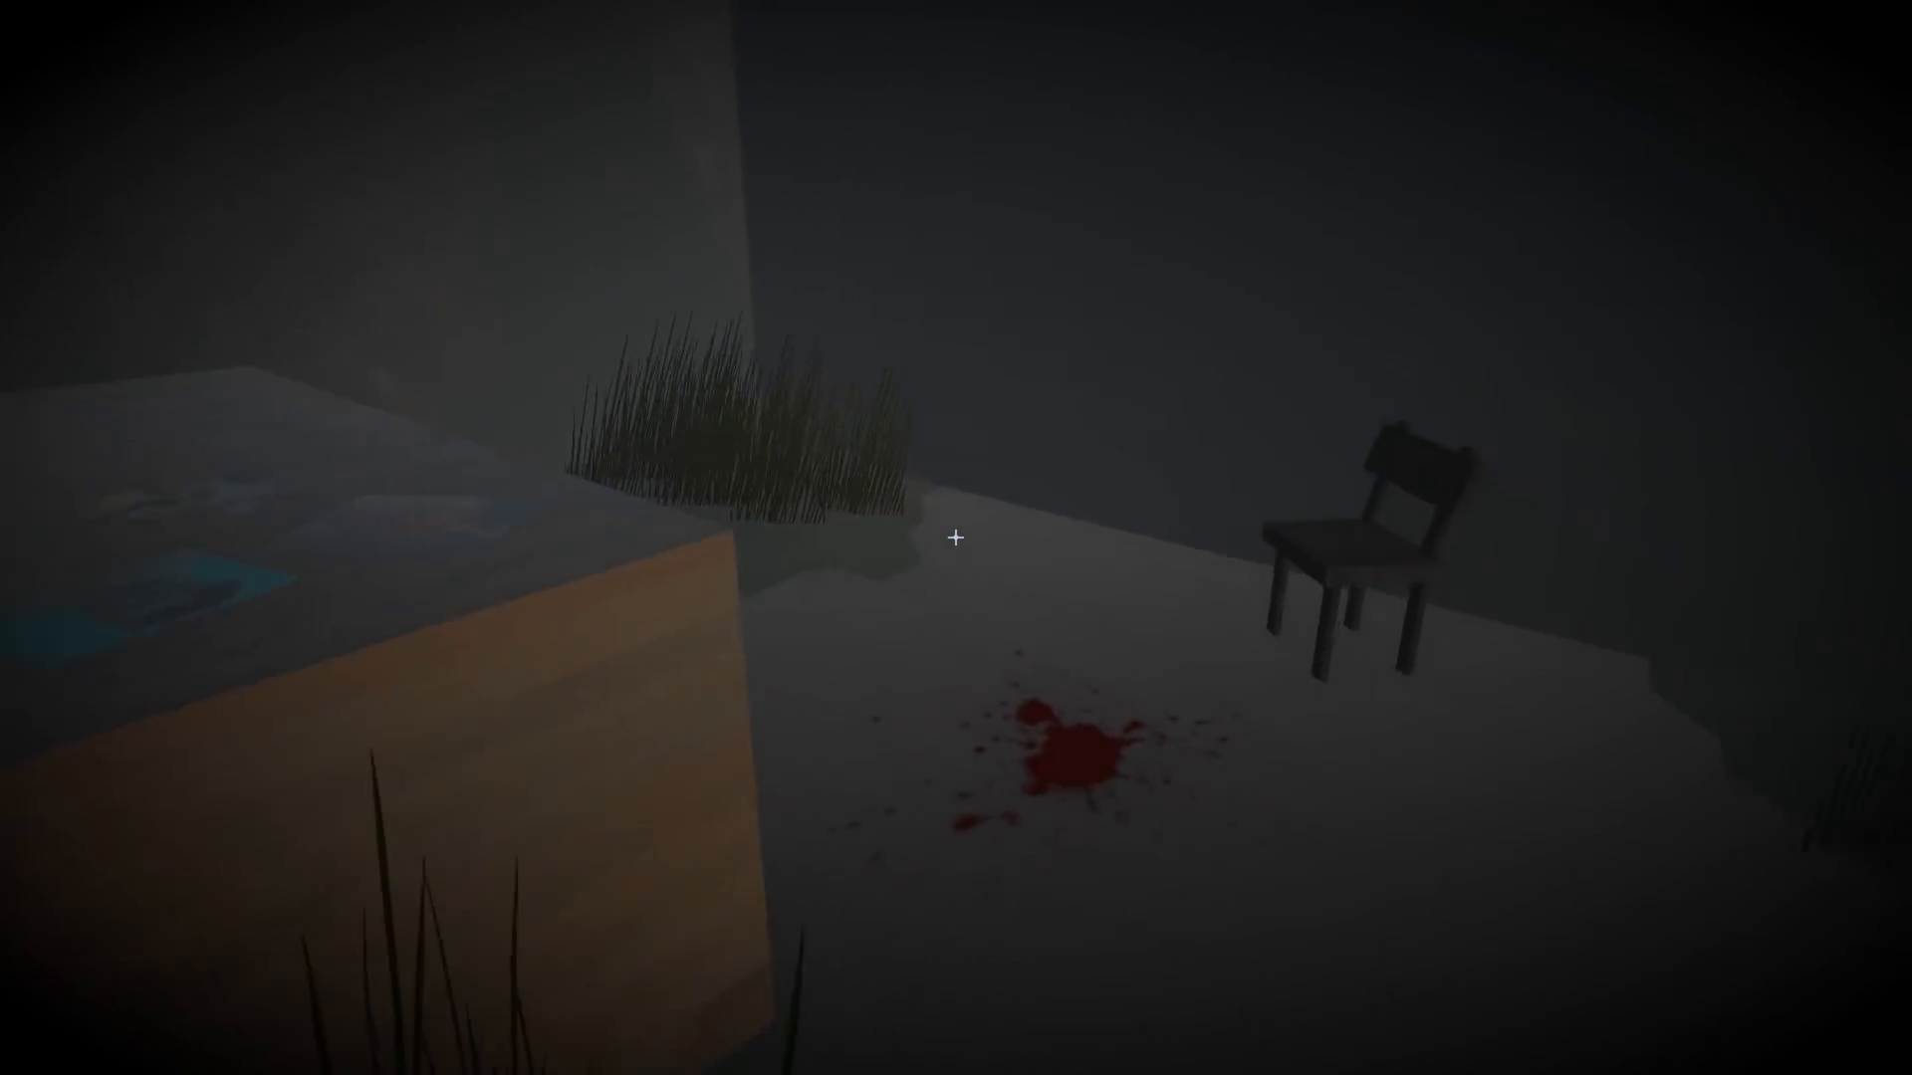
mouse_move(956, 538)
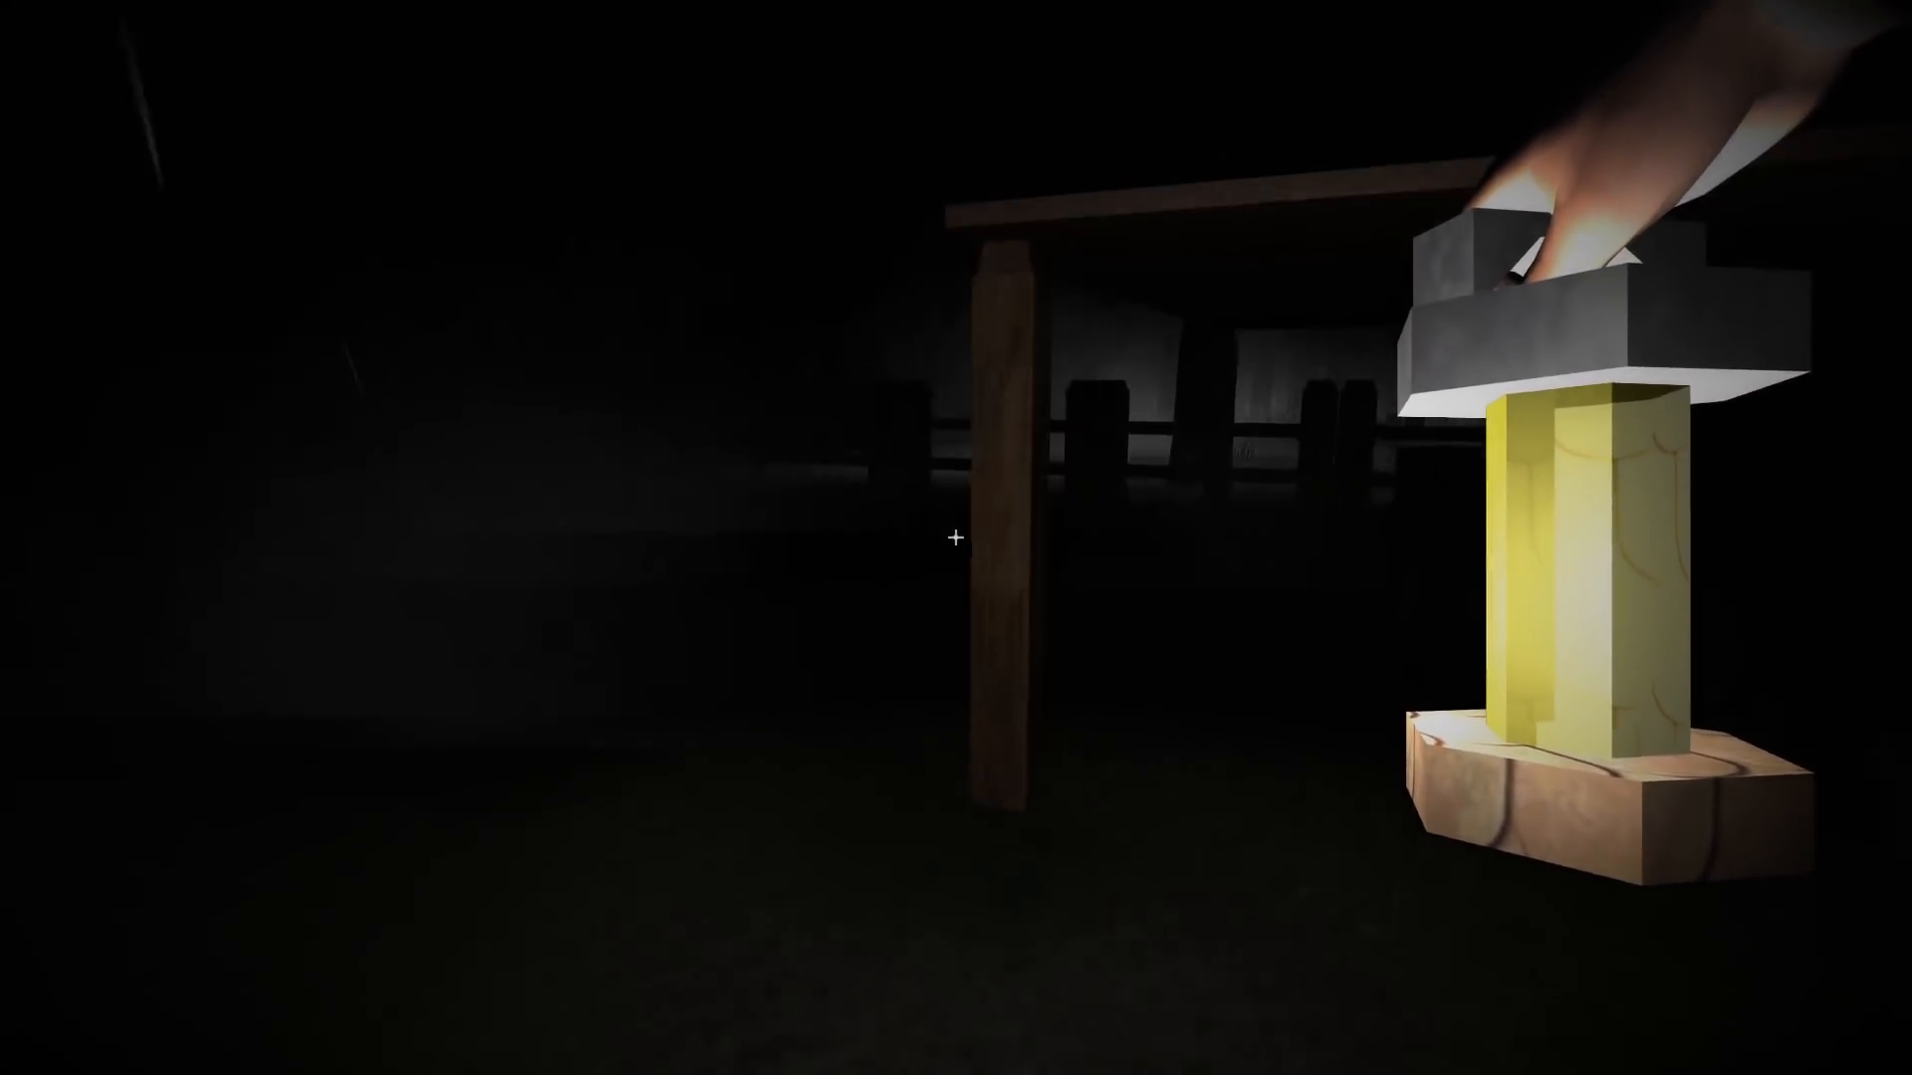
mouse_move(956, 540)
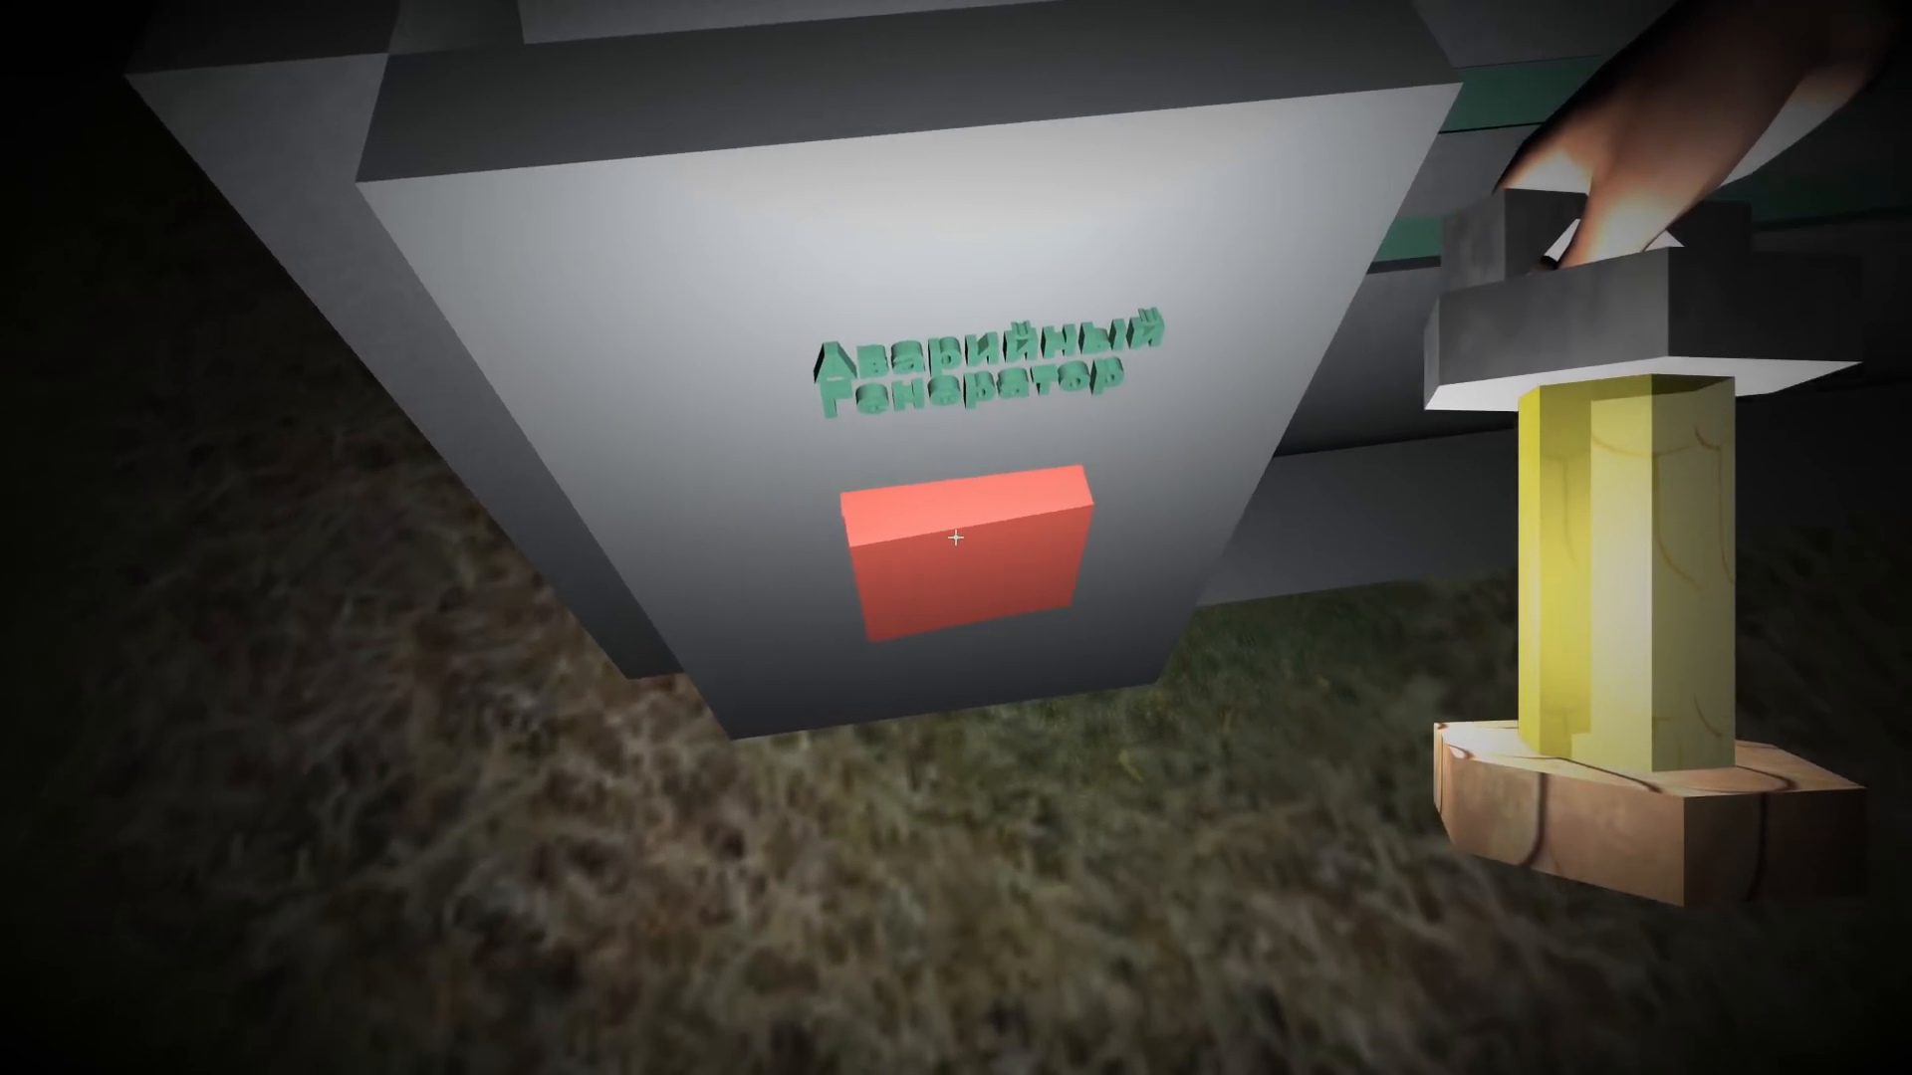
Switch on the emergency generator to restore power
click(958, 542)
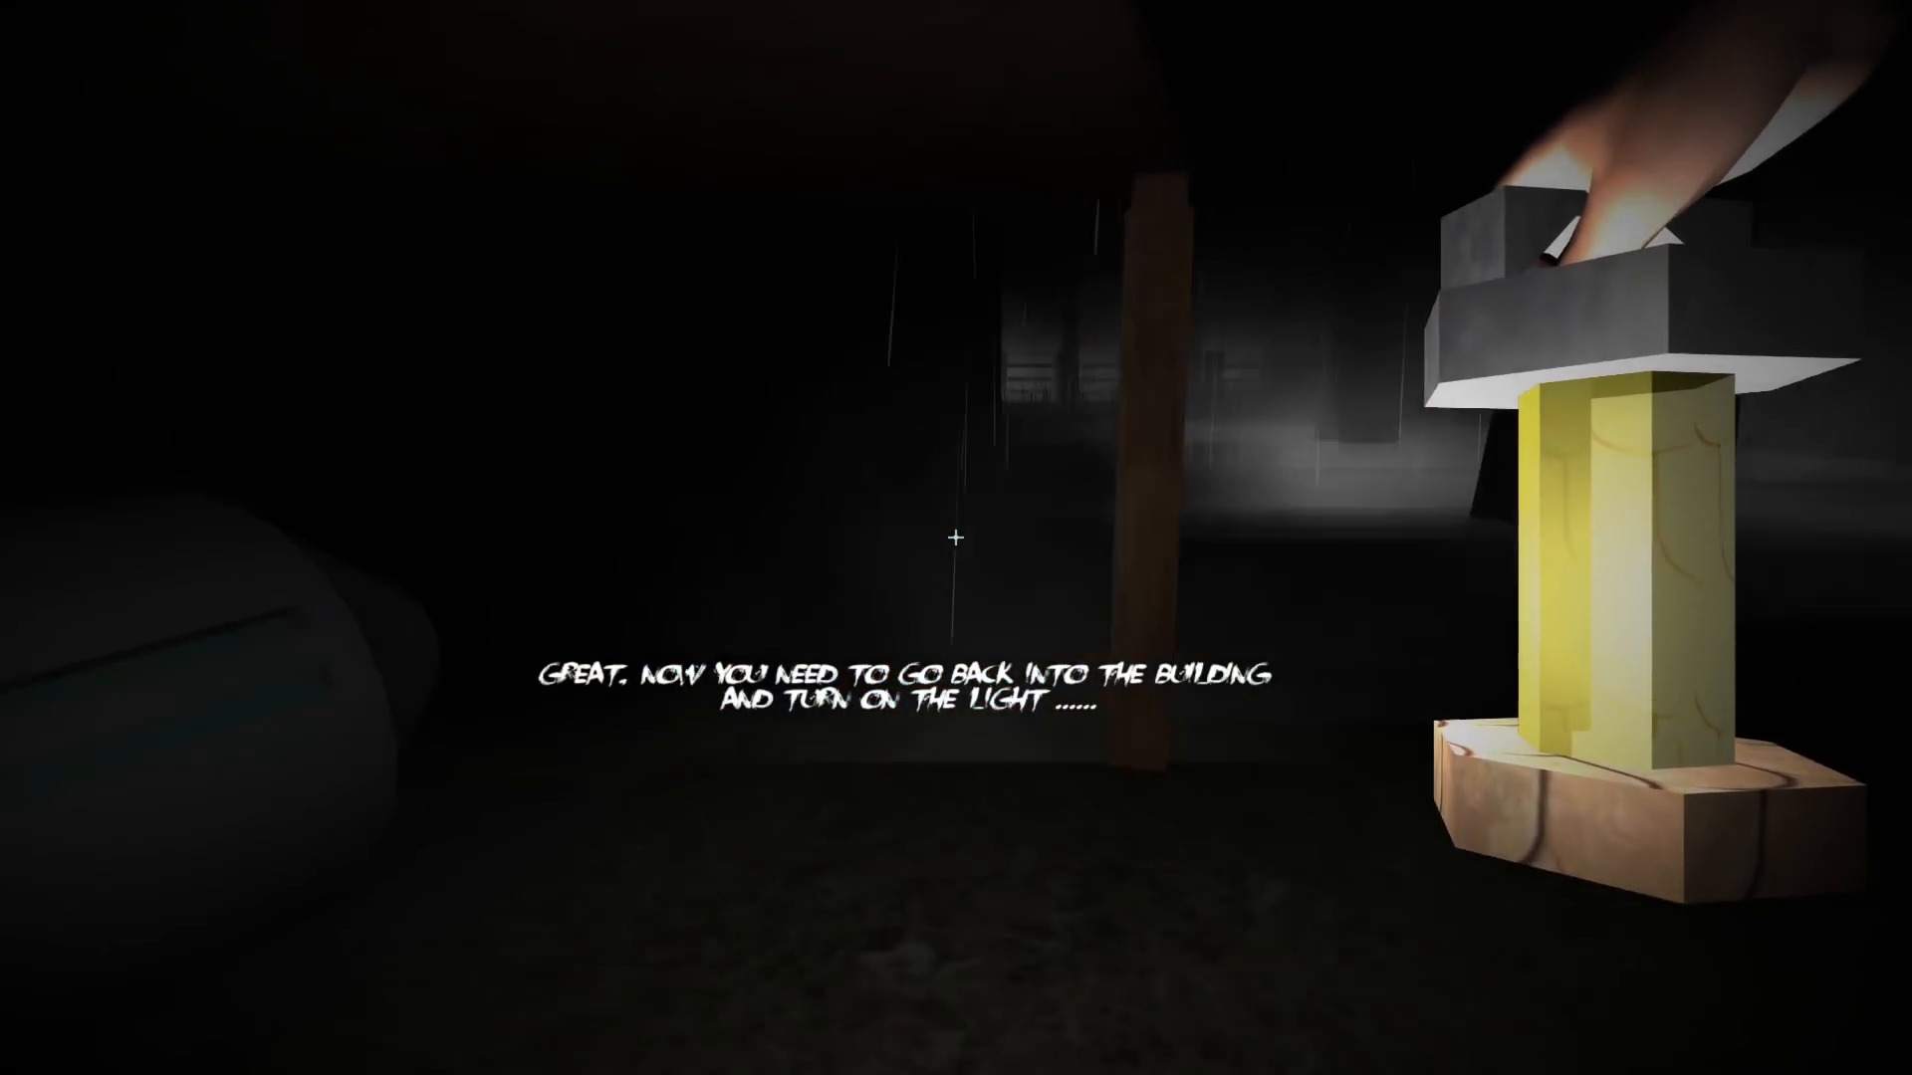
mouse_move(956, 537)
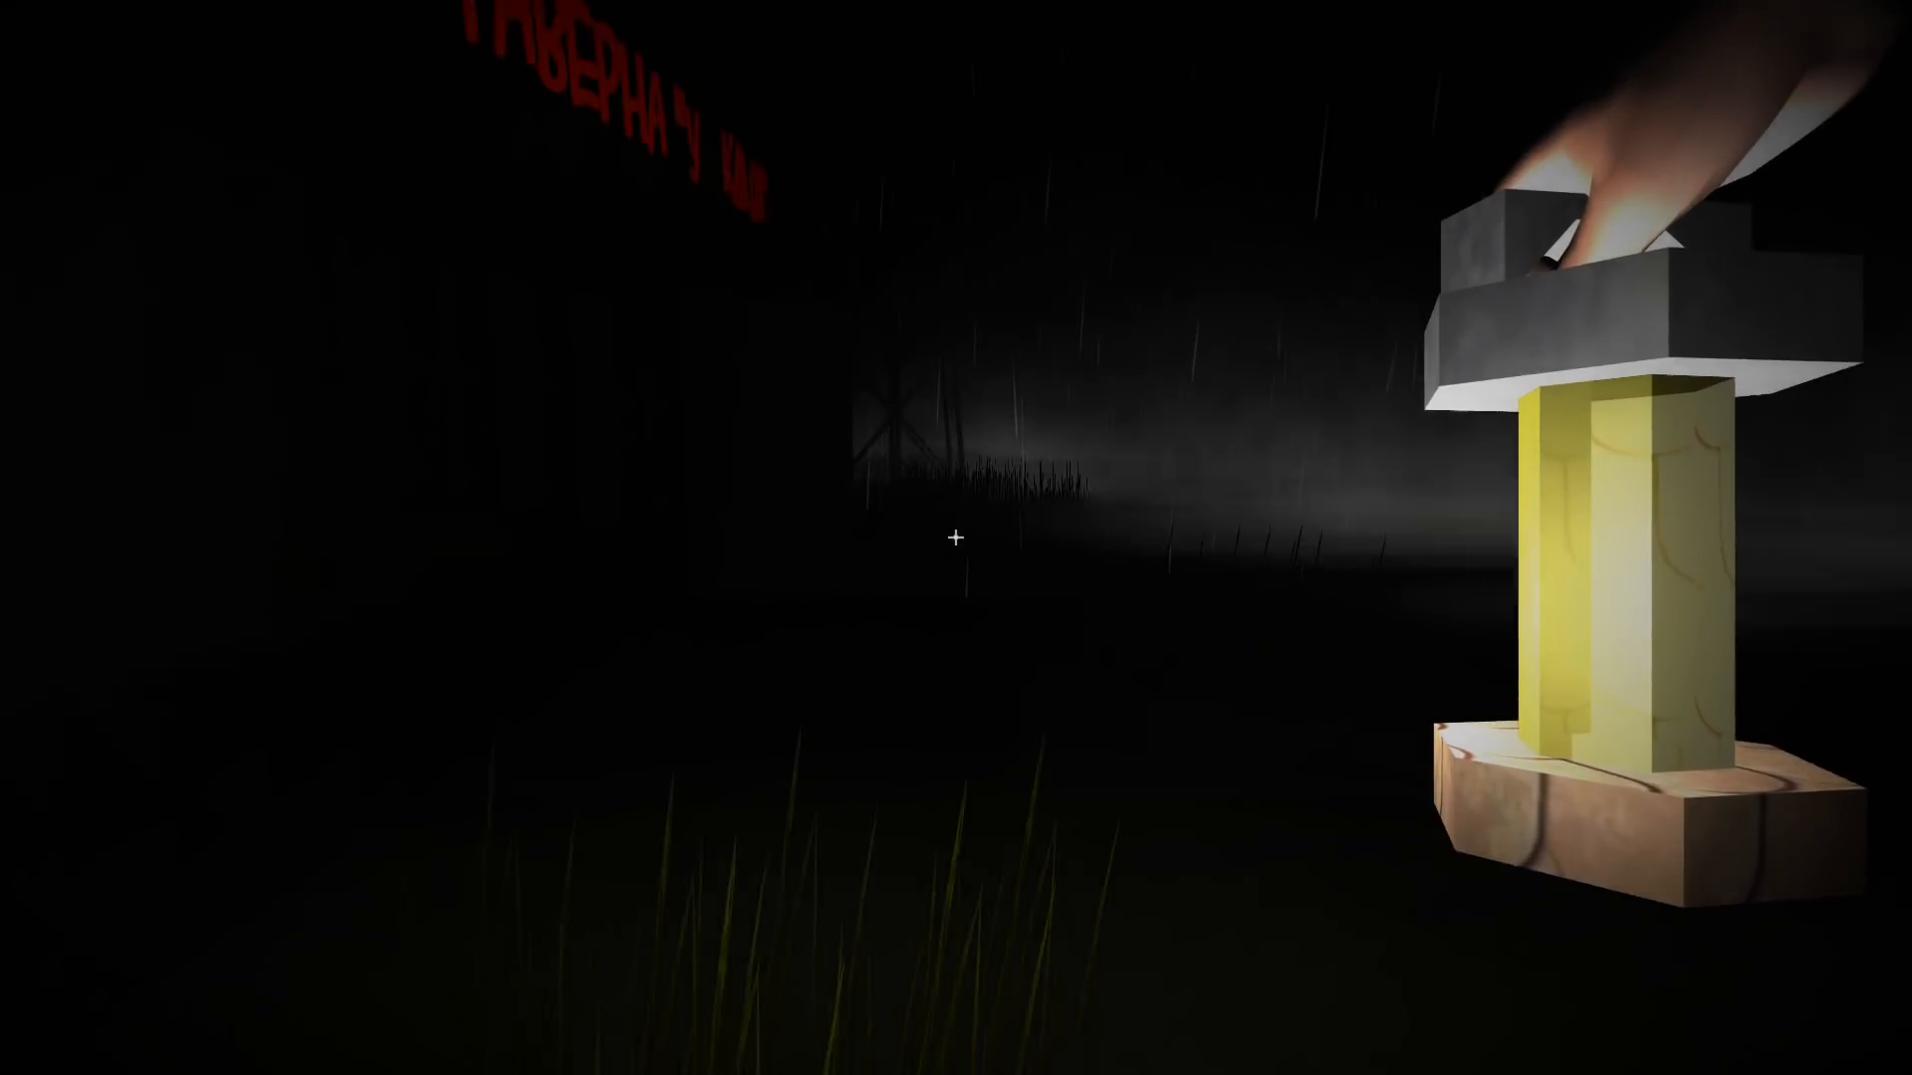
mouse_move(956, 538)
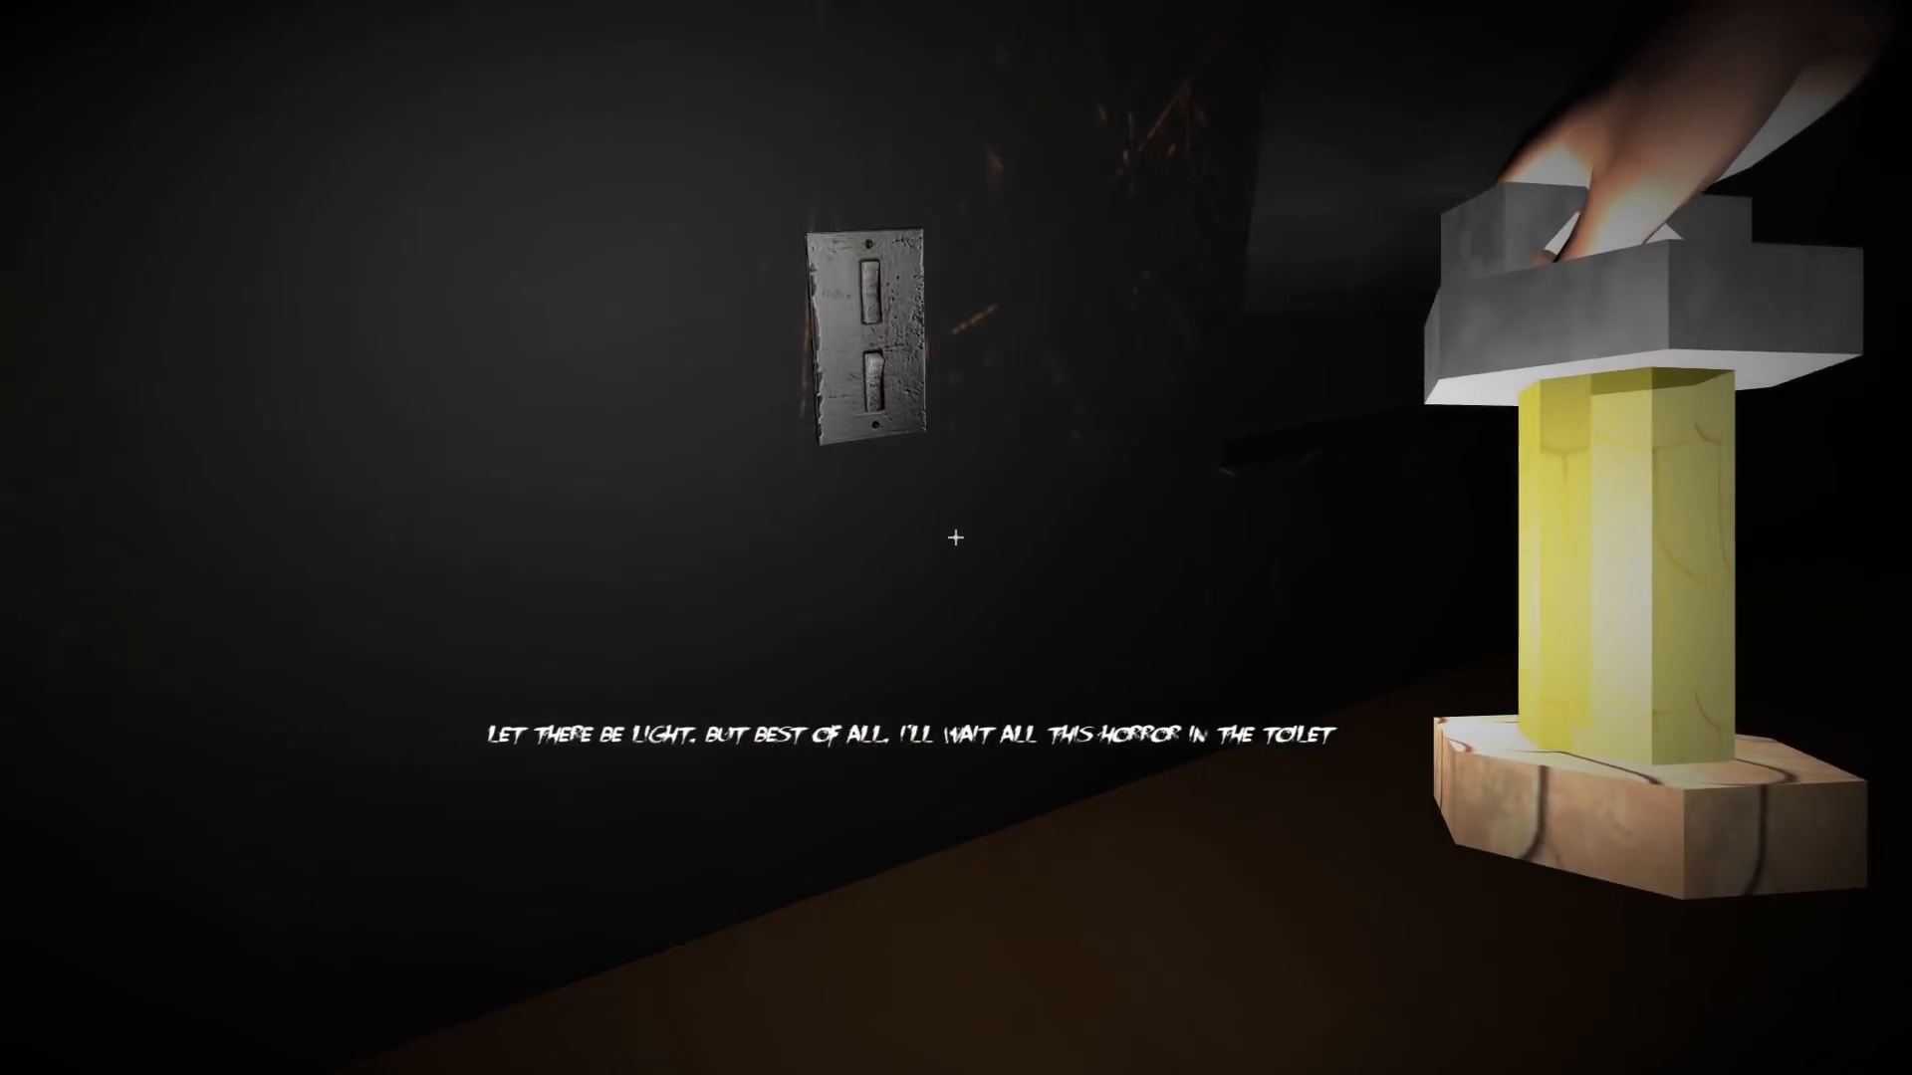
Turn on the indoor light with the wall switch
click(855, 341)
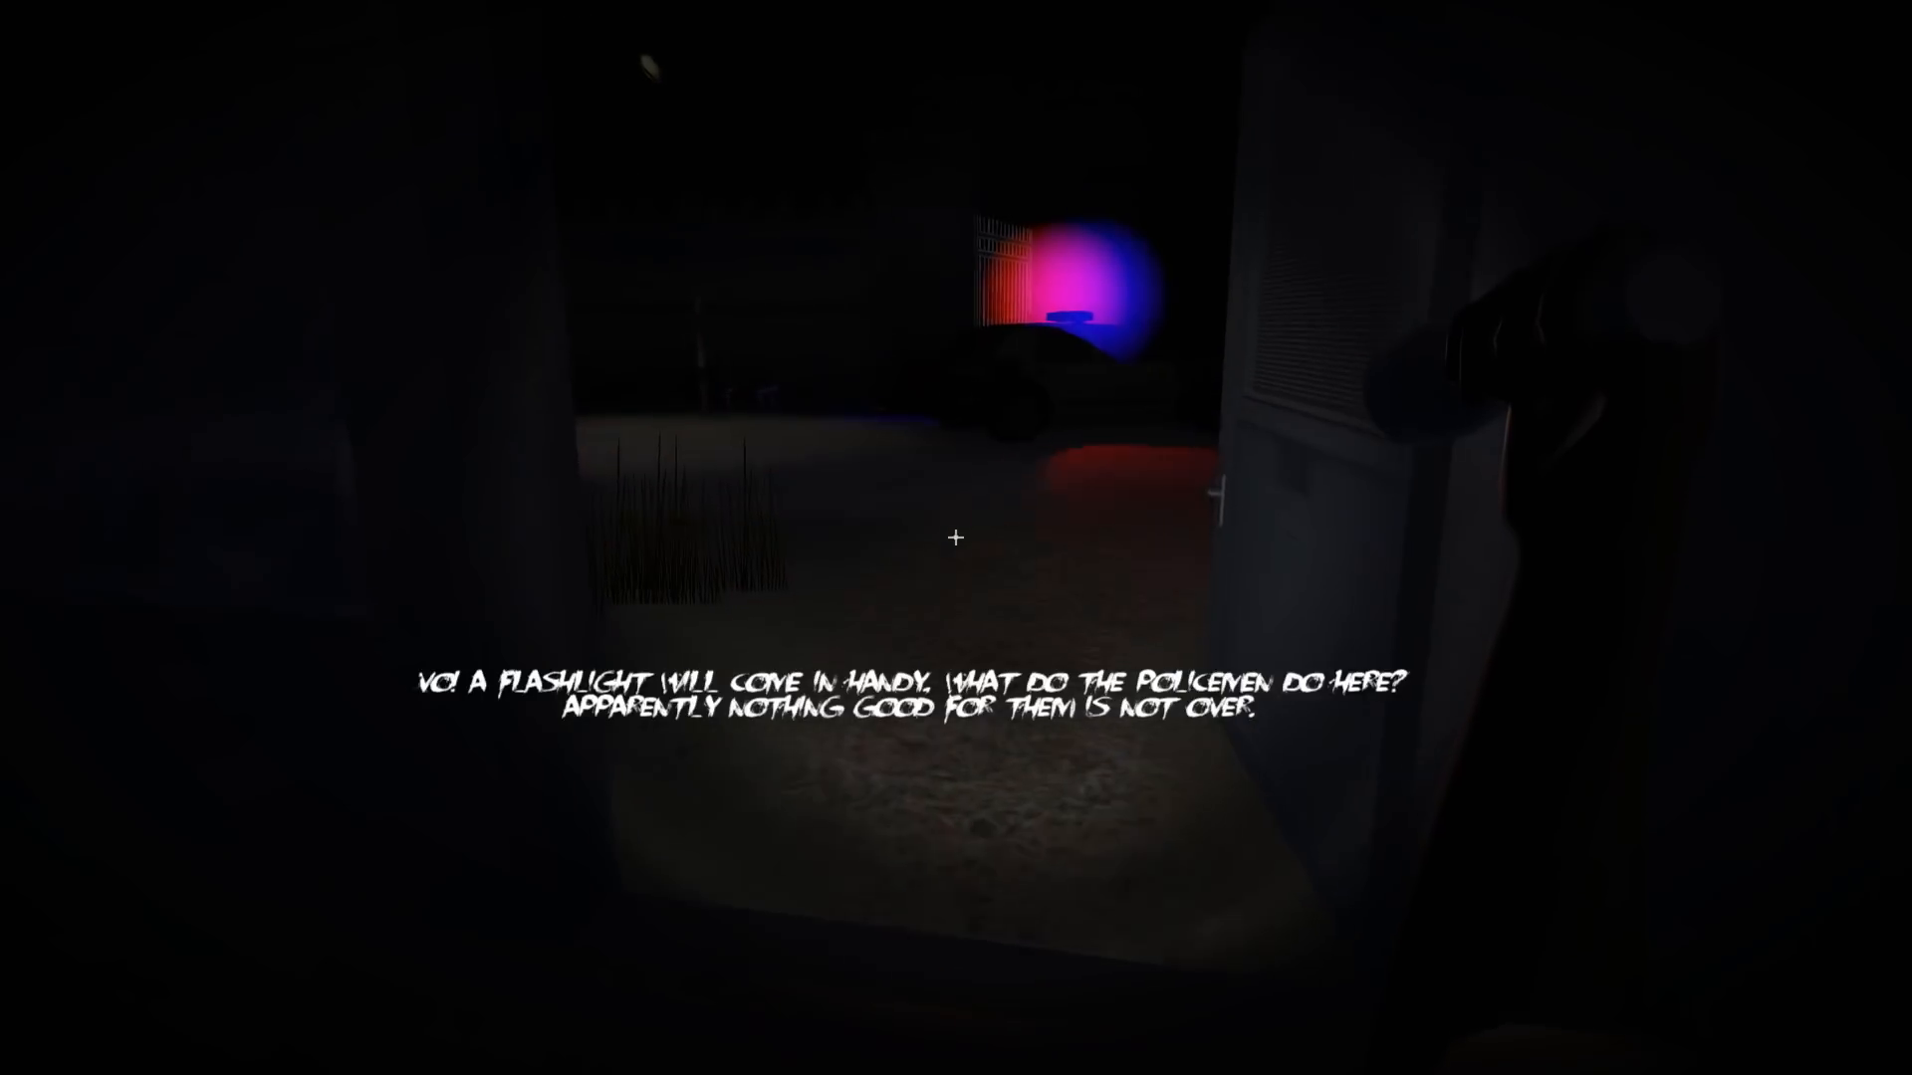
mouse_move(956, 537)
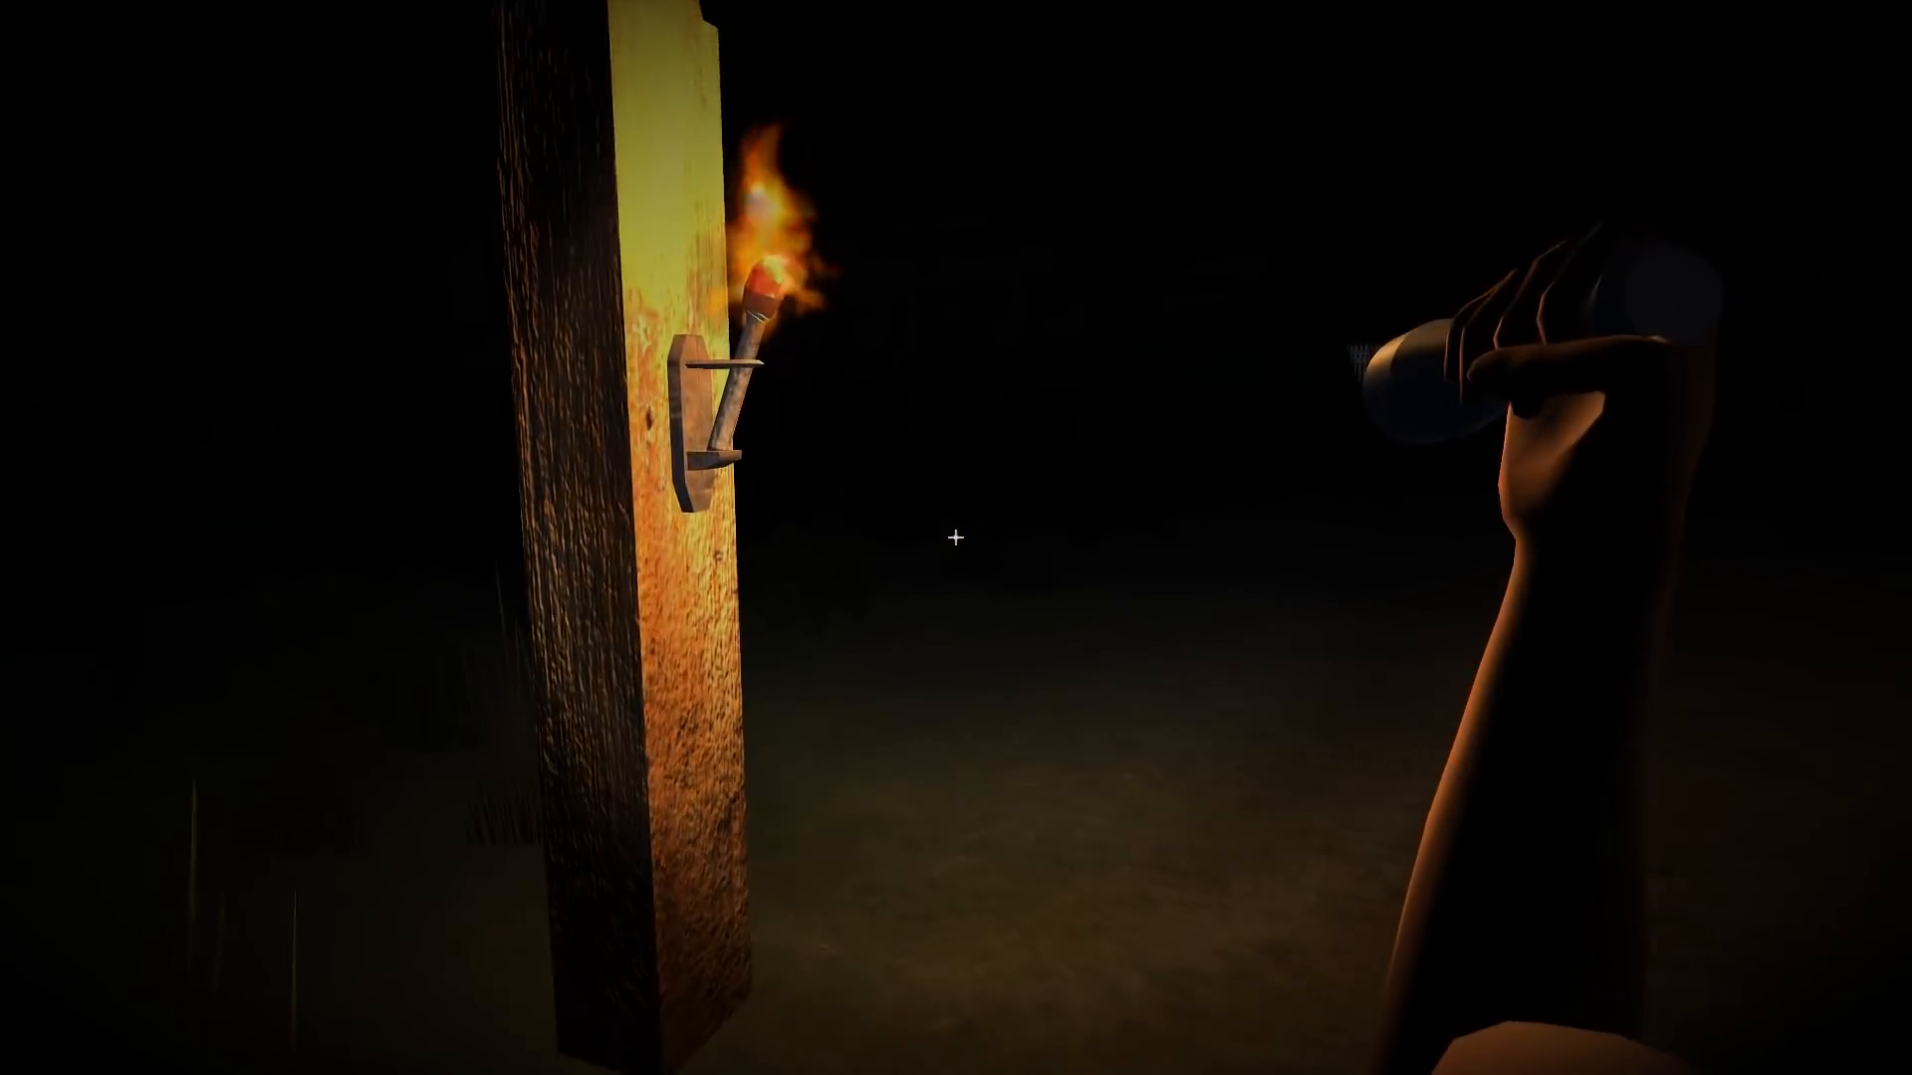
mouse_move(956, 537)
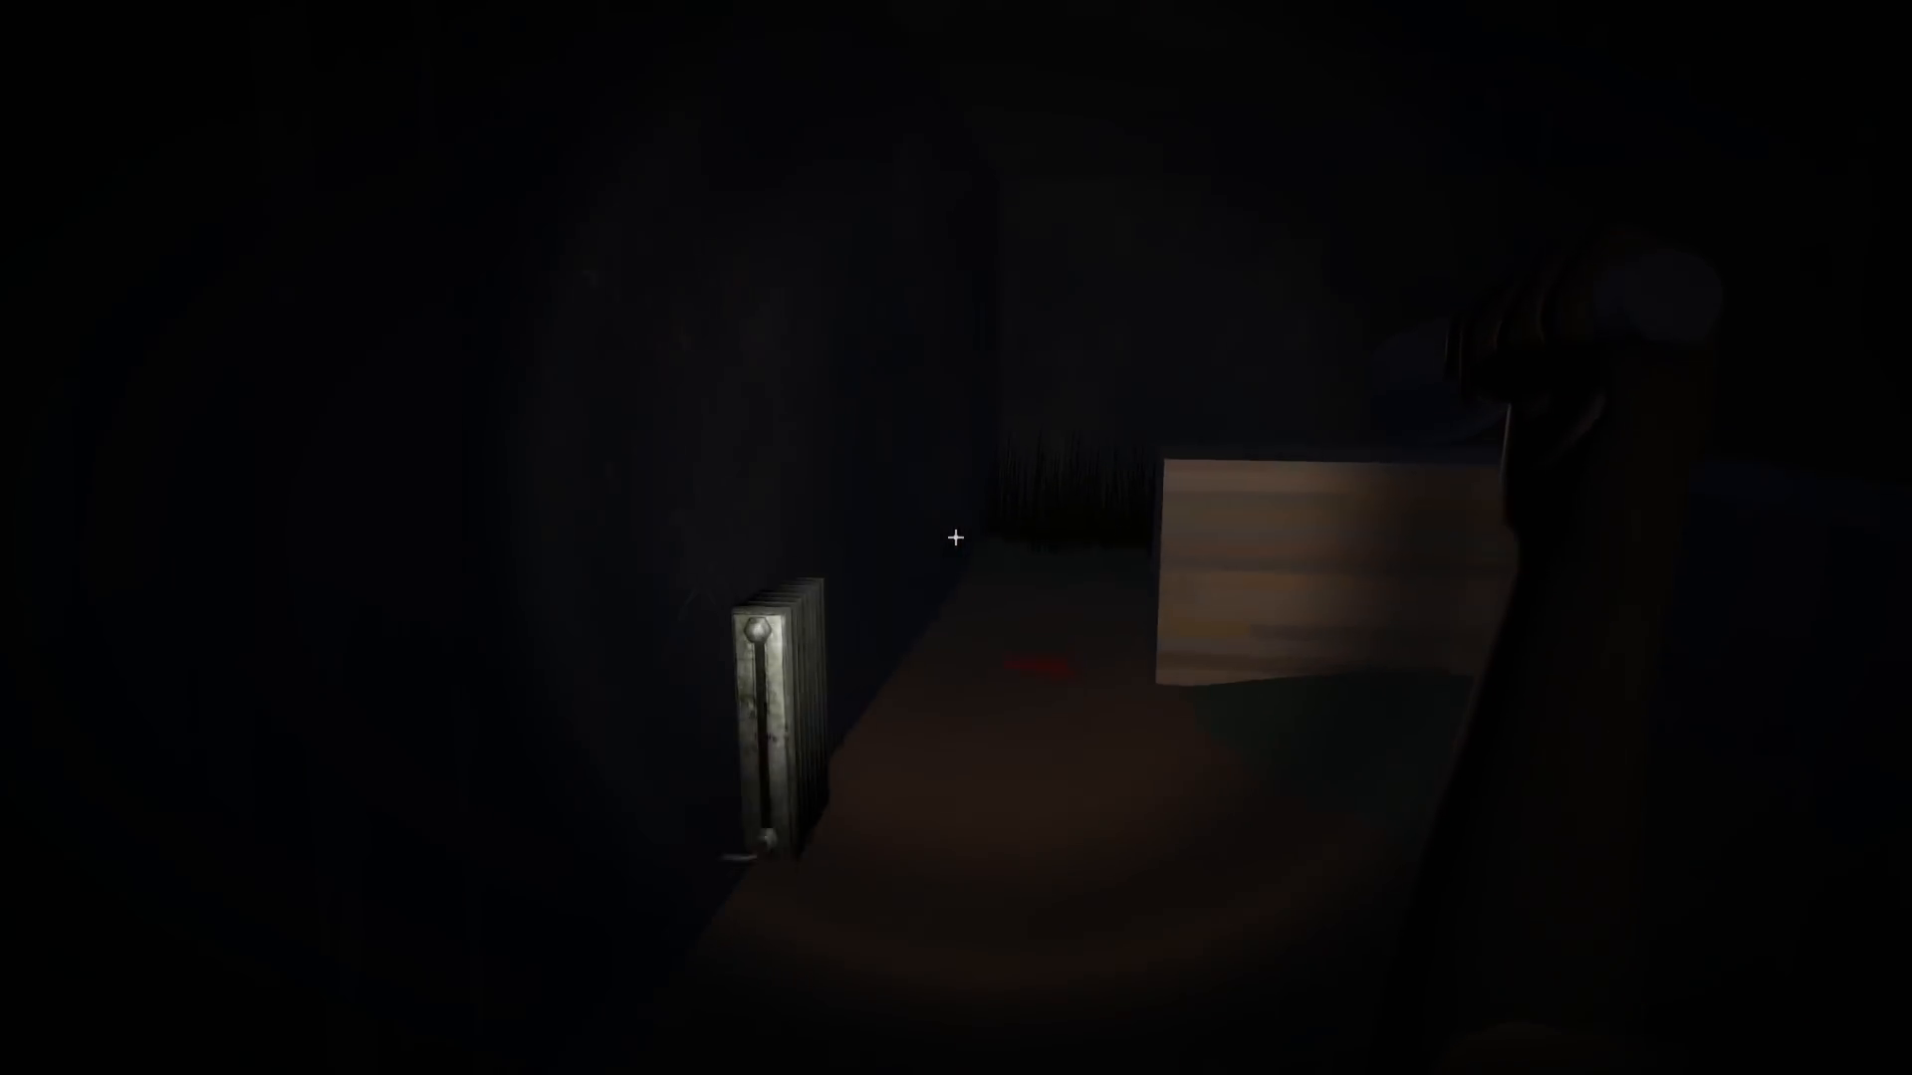
mouse_move(956, 538)
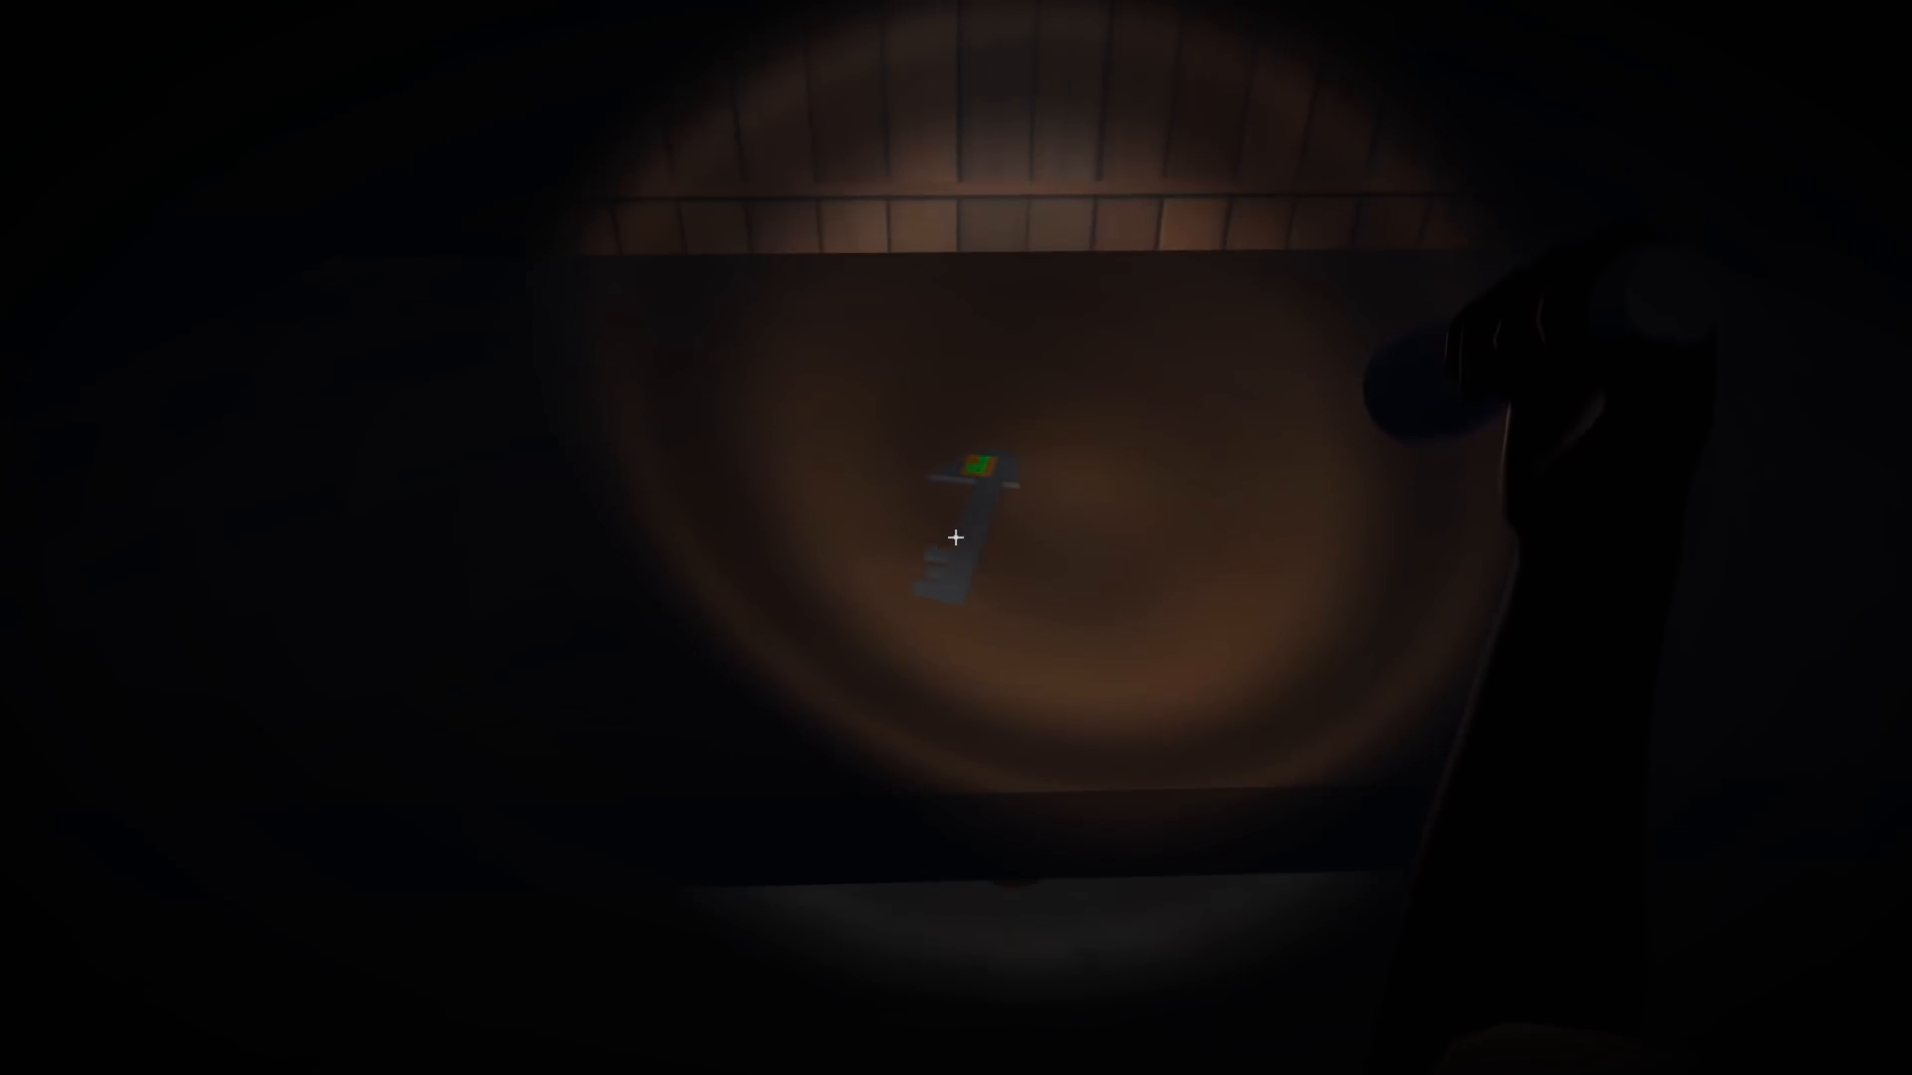
Pick up the gate key from the table
click(956, 538)
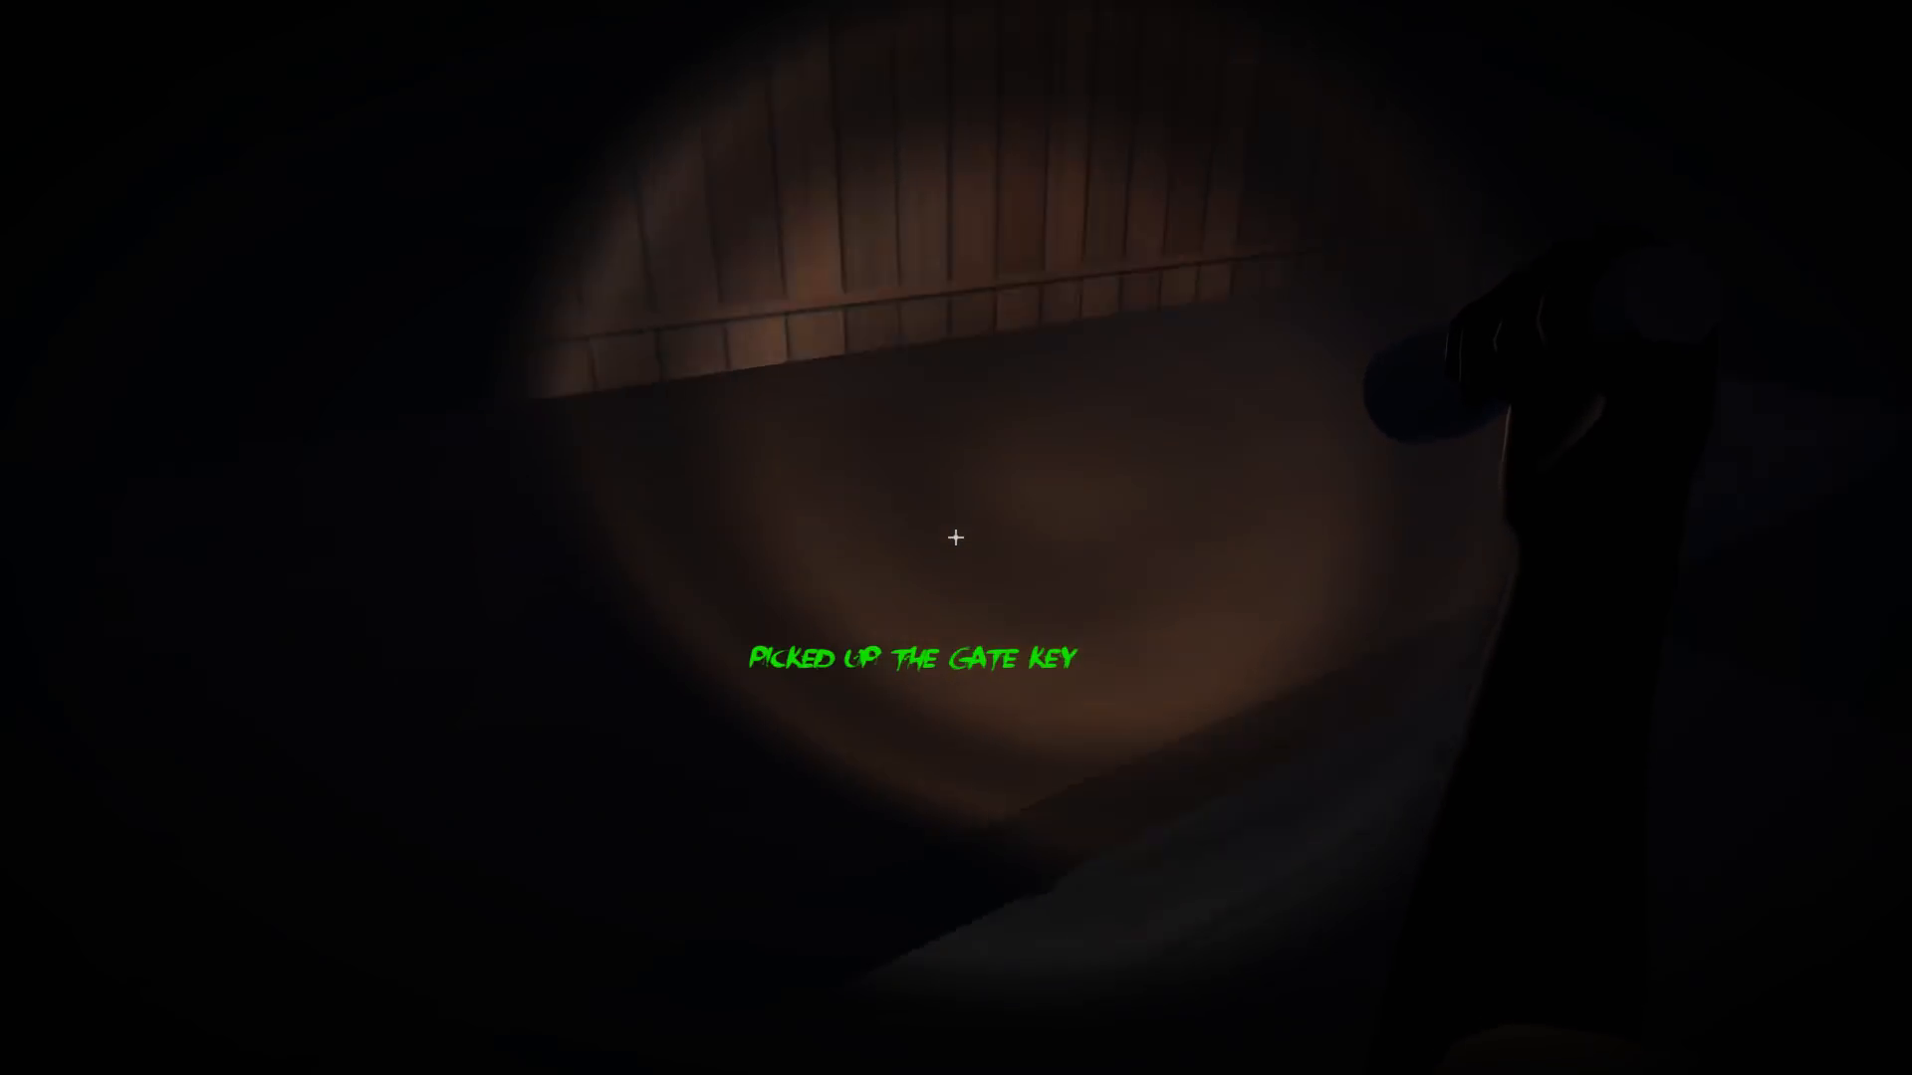